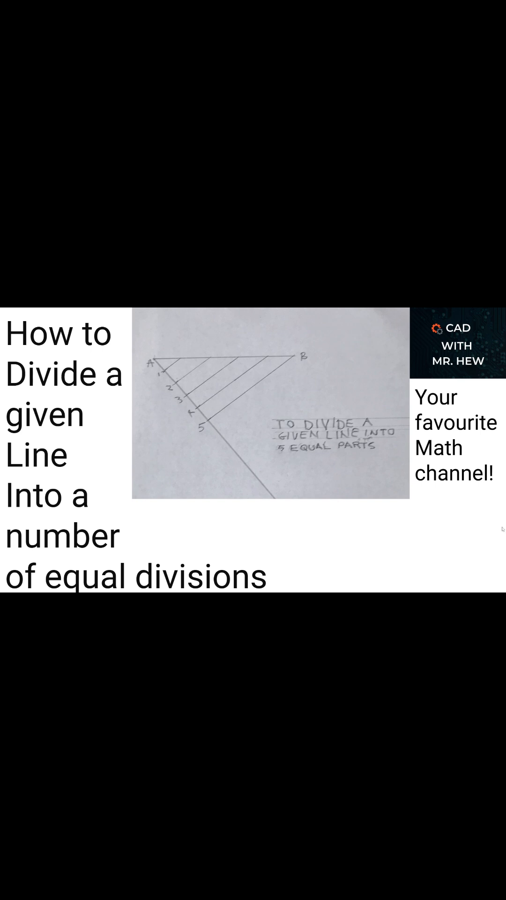
{"action": "mouse_move", "coordinate": [486, 565]}
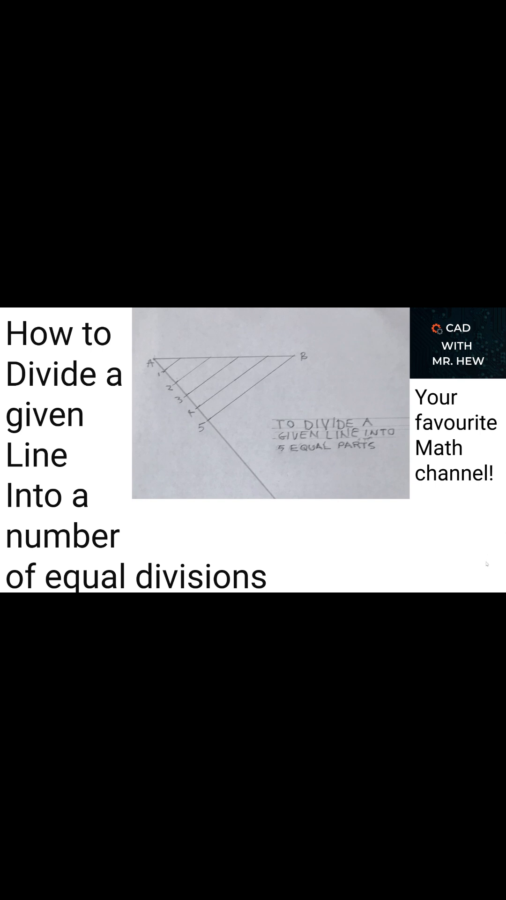